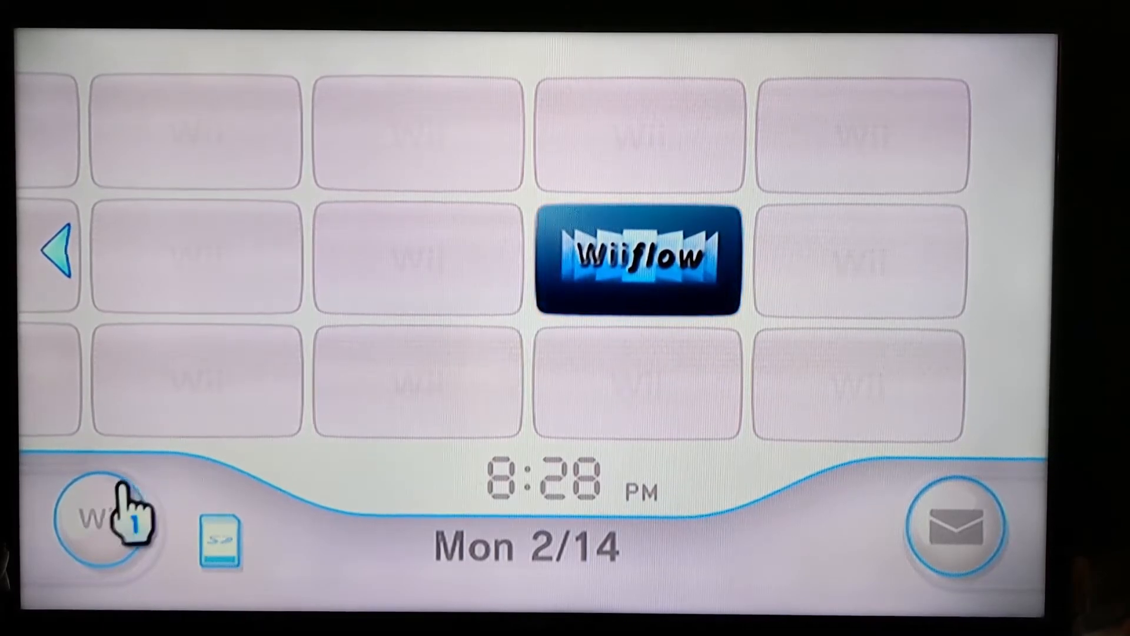
Go to Wii Data Management's save data and select the WiiFlow Save entry for erasing
{"action": "left_click", "coordinate": [104, 519]}
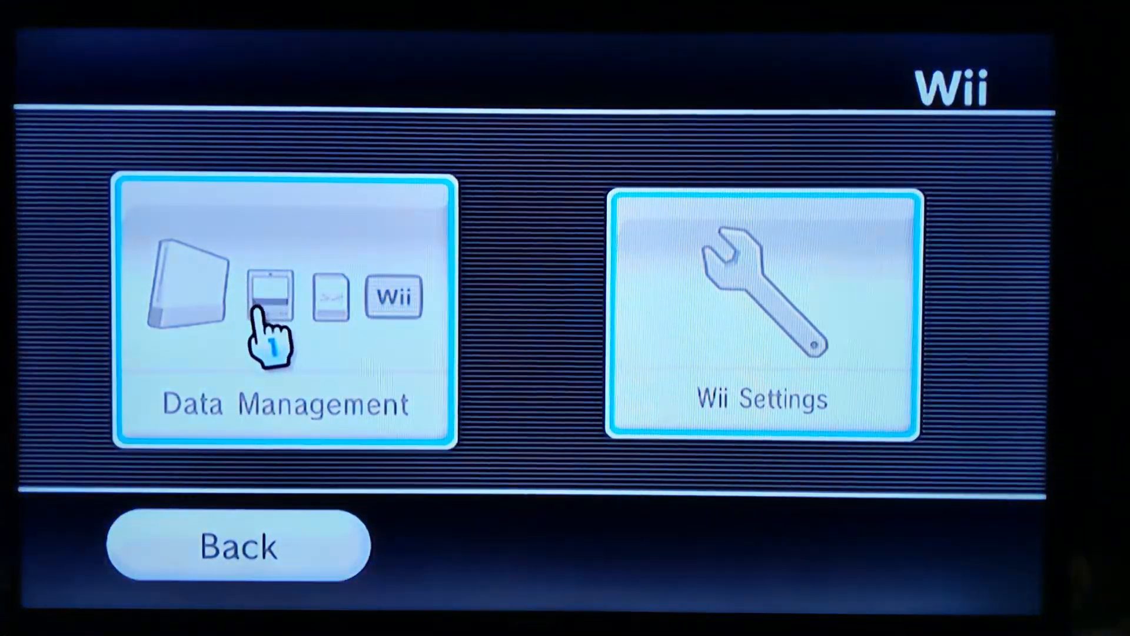
{"action": "left_click", "coordinate": [285, 312]}
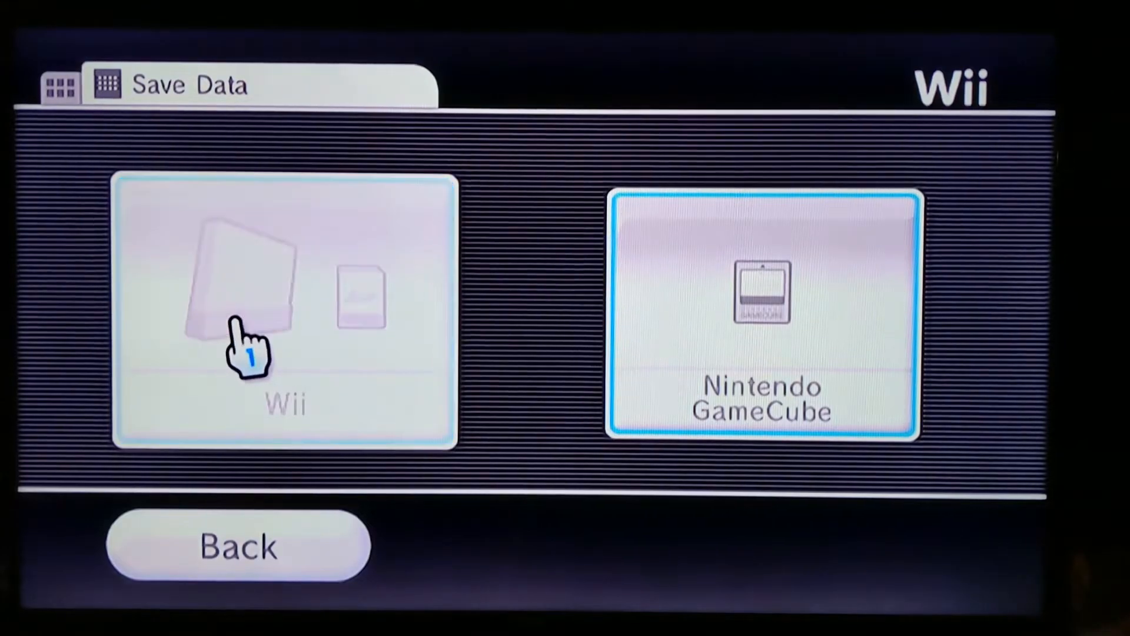
{"action": "left_click", "coordinate": [283, 302]}
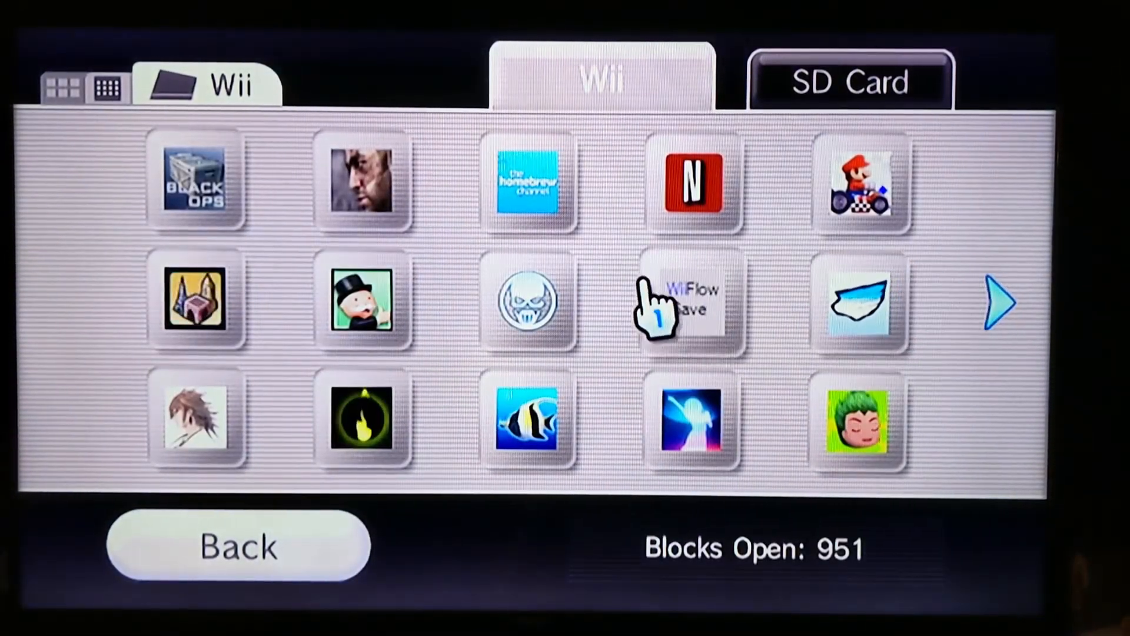
{"action": "mouse_move", "coordinate": [688, 302]}
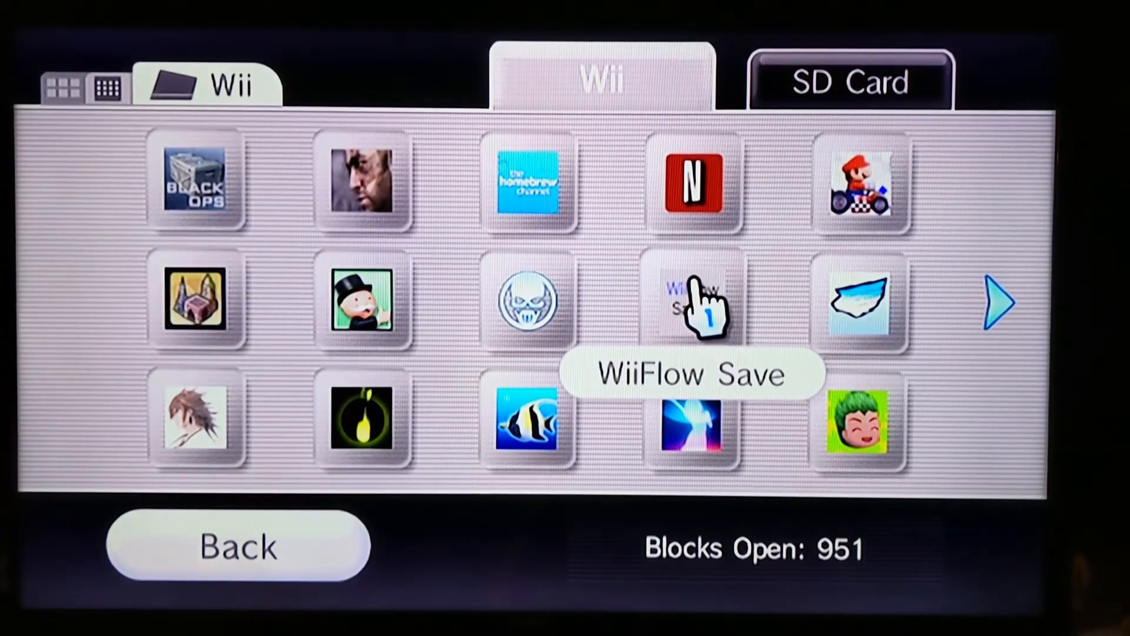
{"action": "left_click", "coordinate": [692, 303]}
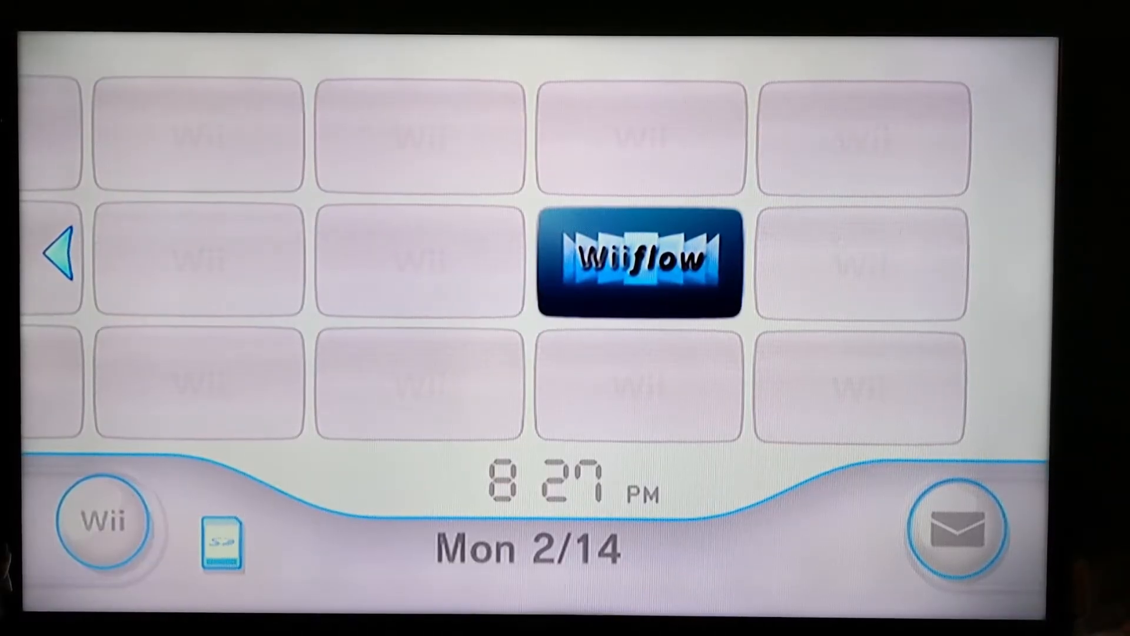
Launch the WiiFlow channel and reload its game cache
{"action": "left_click", "coordinate": [636, 259]}
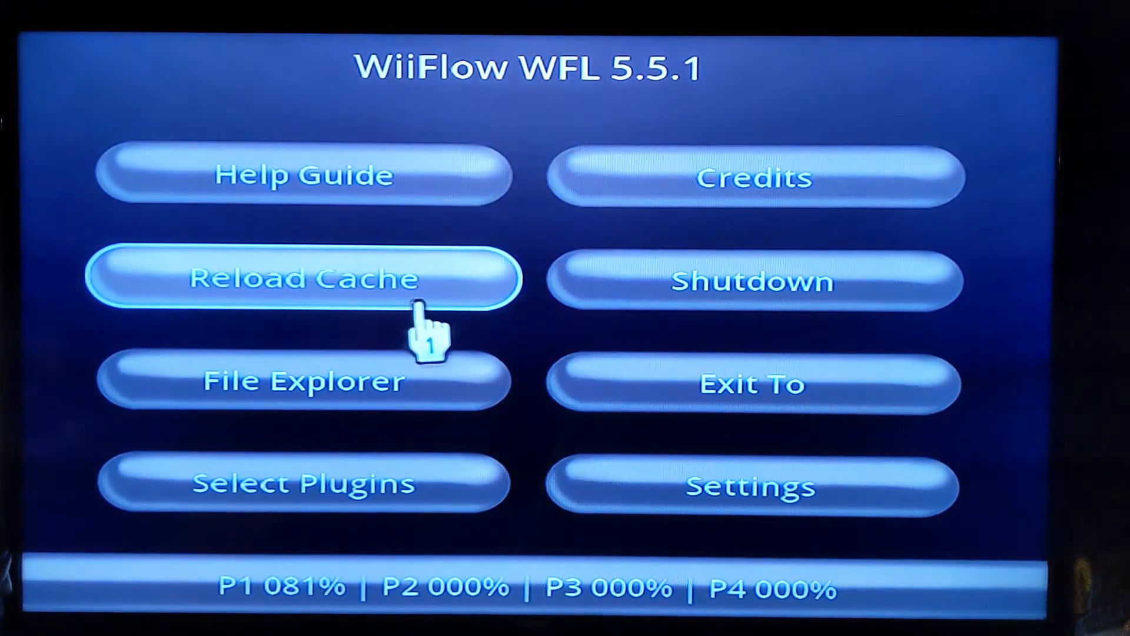
{"action": "left_click", "coordinate": [303, 279]}
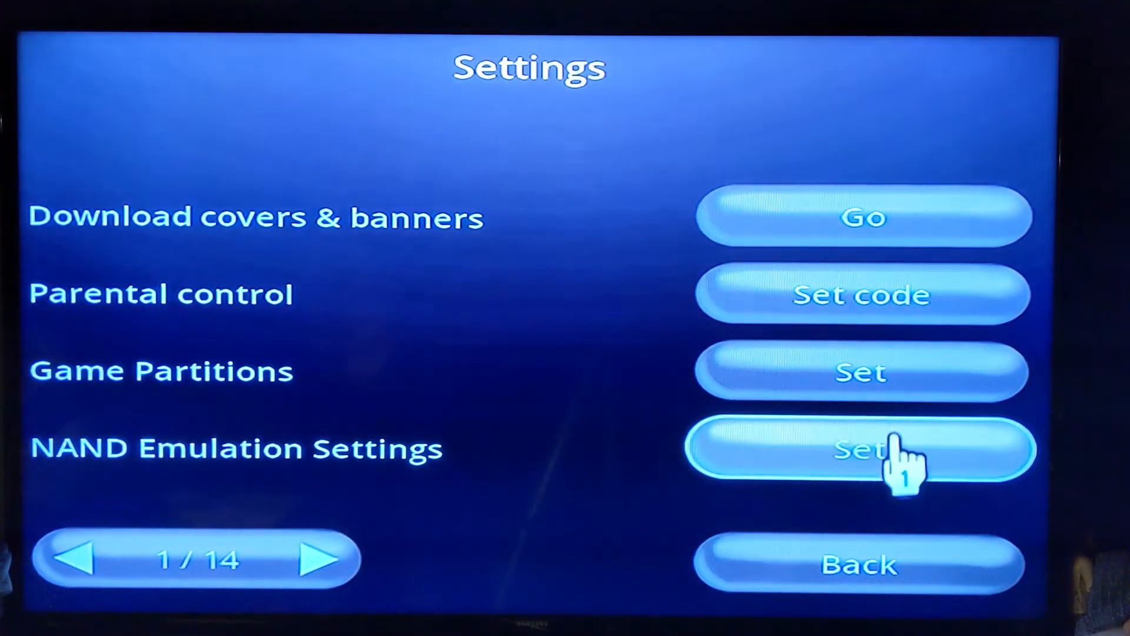
Set Saves NAND Emulation to Off in NAND Emulation Settings, then go back to Settings
{"action": "left_click", "coordinate": [861, 449]}
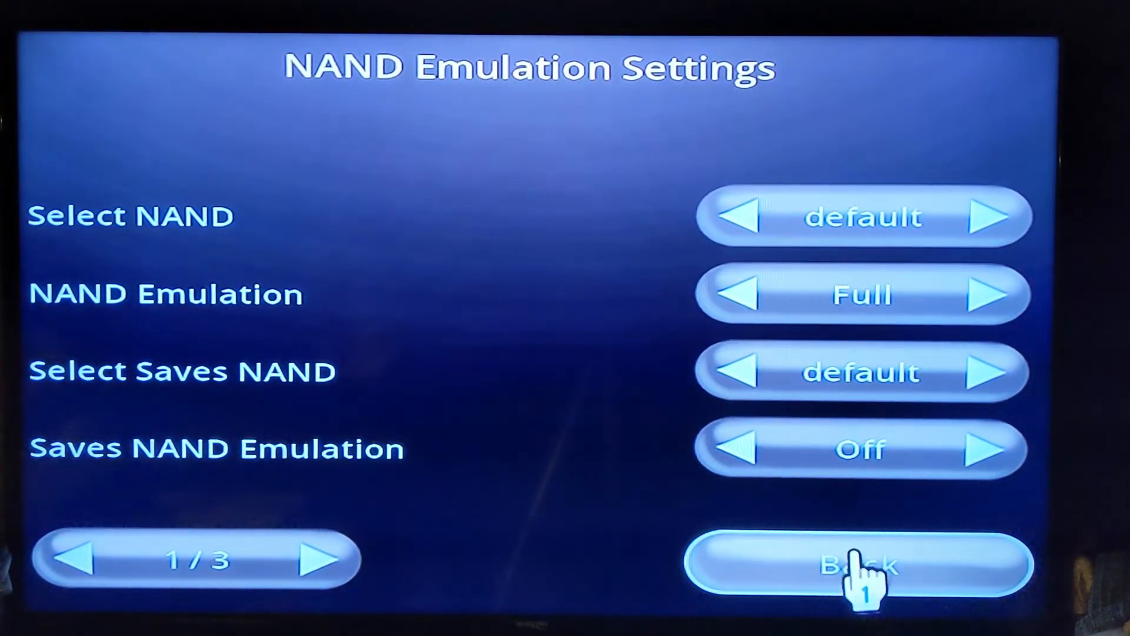
{"action": "left_click", "coordinate": [857, 564]}
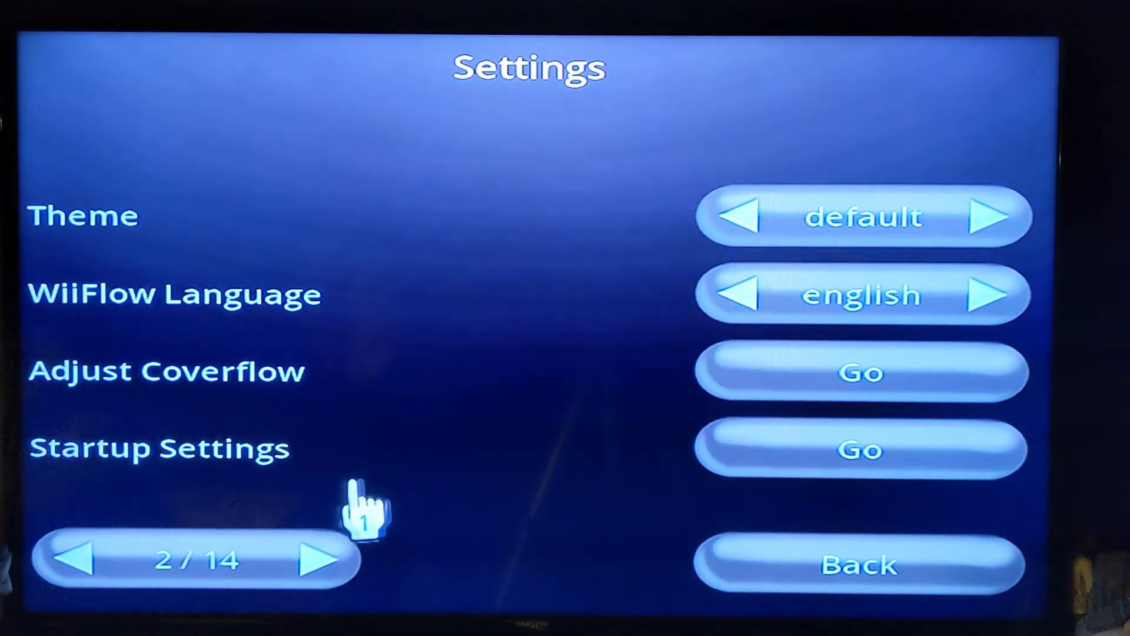
In Startup Settings, turn Force Load cIOS on and set the cIOS revision to 250
{"action": "left_click", "coordinate": [860, 449]}
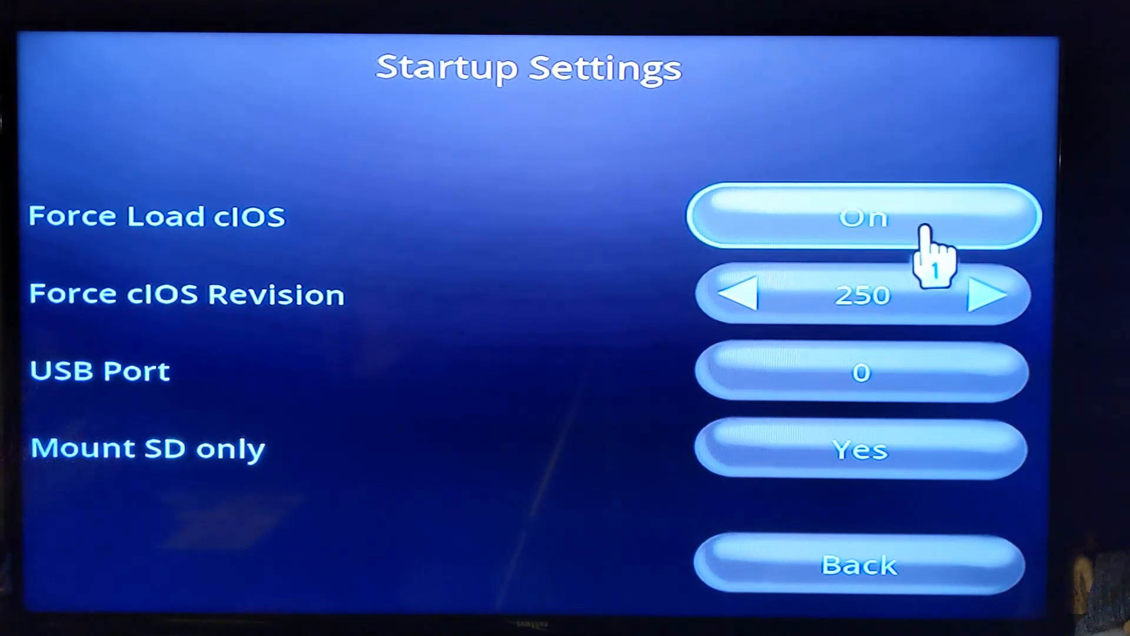
{"action": "left_click", "coordinate": [989, 295]}
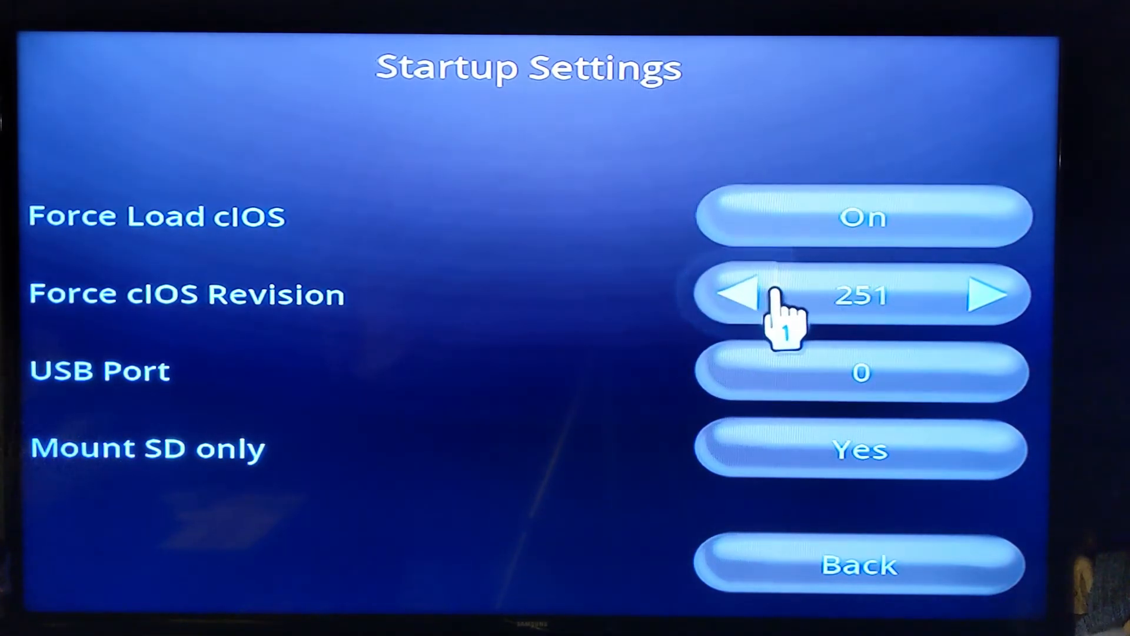
{"action": "left_click", "coordinate": [745, 294]}
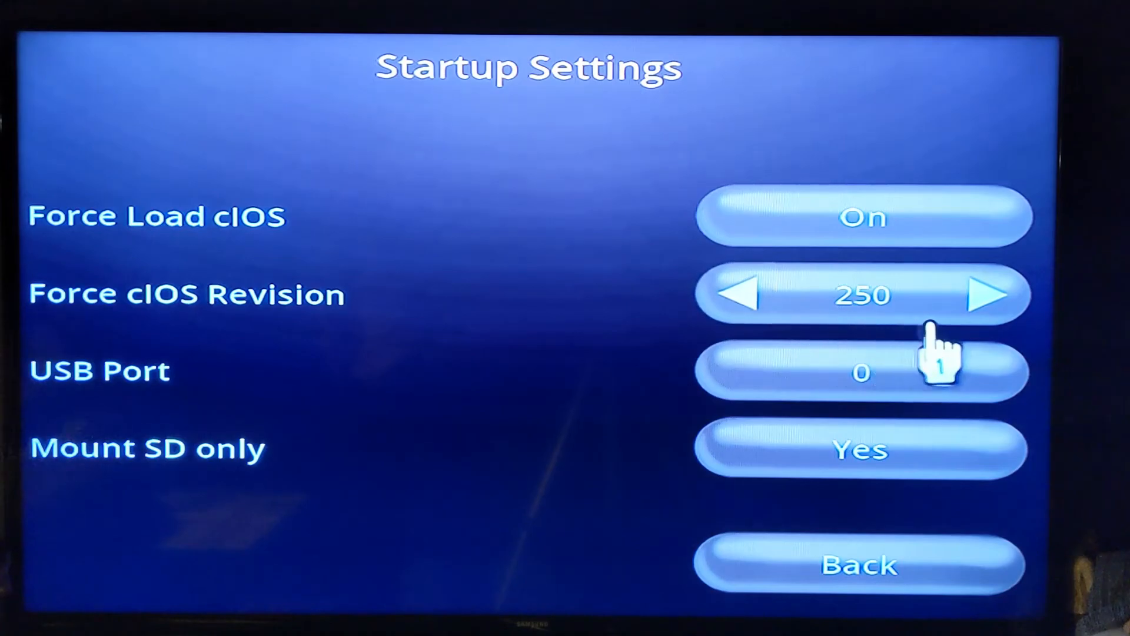